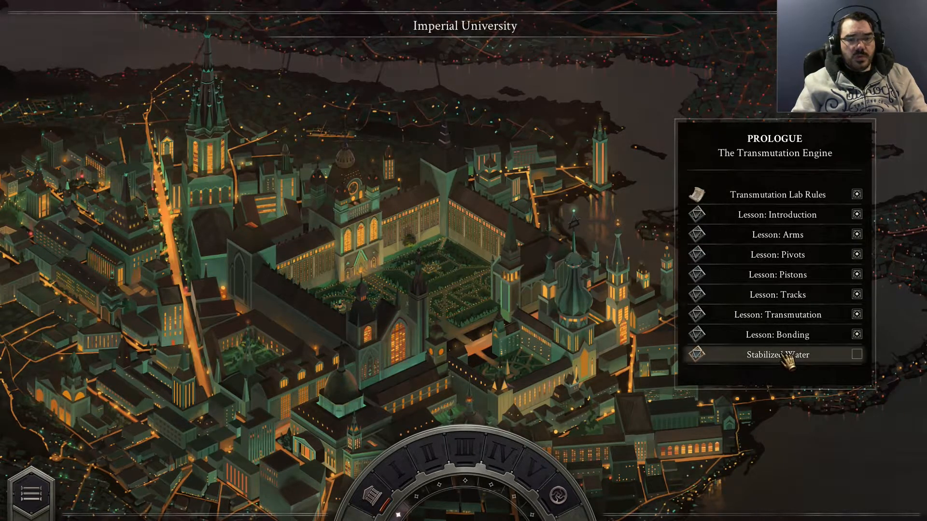
mouse_move(742, 159)
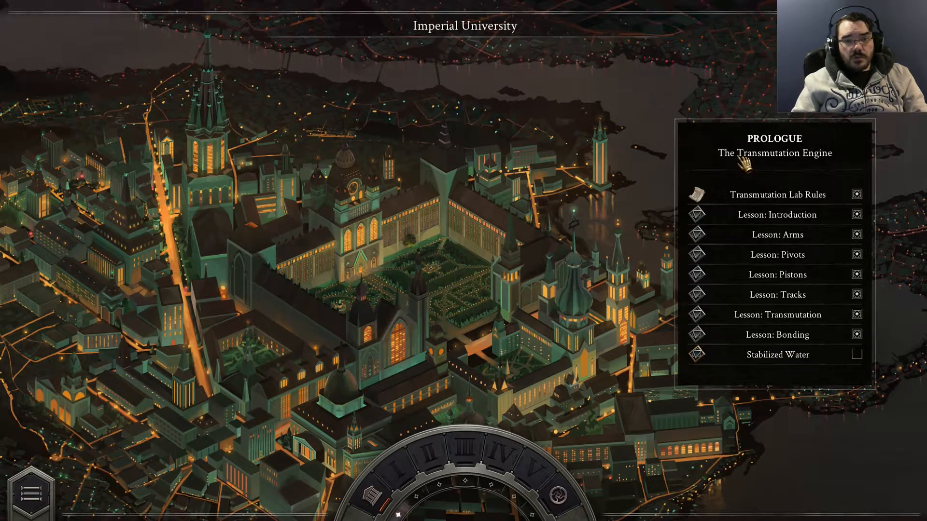
- Open the Stabilized Water puzzle from the Prologue list and advance its story dialogue
click(777, 355)
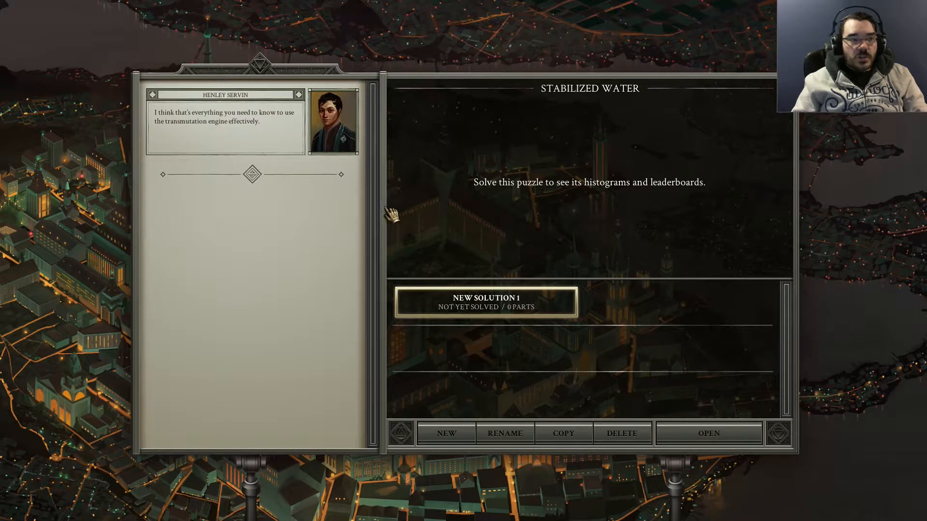
mouse_move(346, 220)
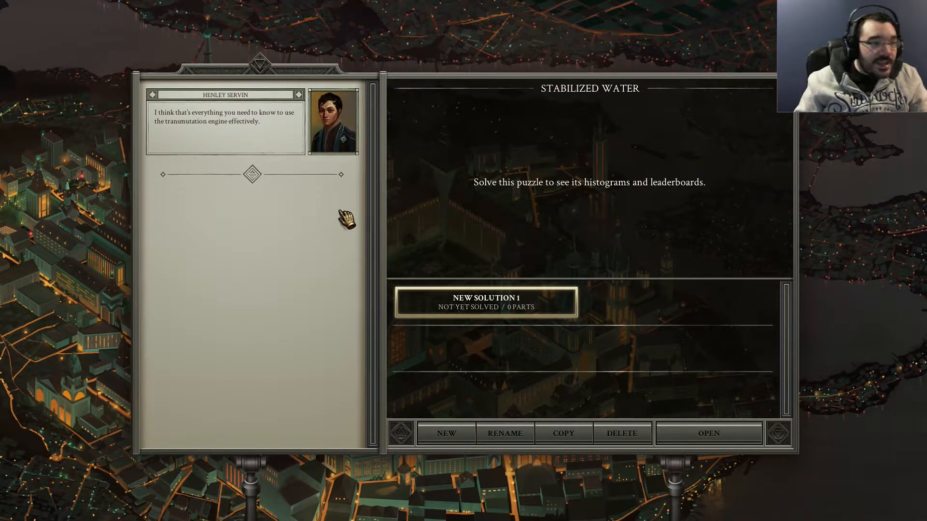
mouse_move(278, 160)
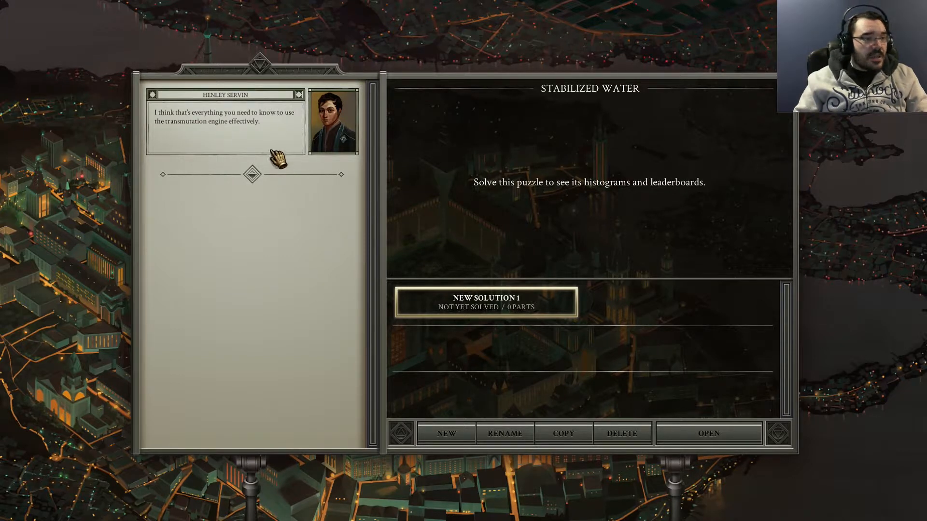
mouse_move(231, 142)
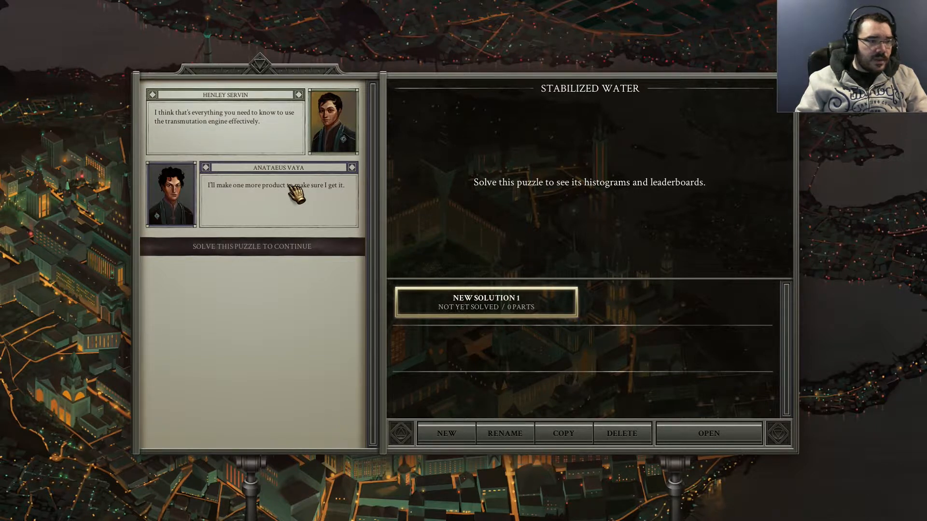
mouse_move(260, 209)
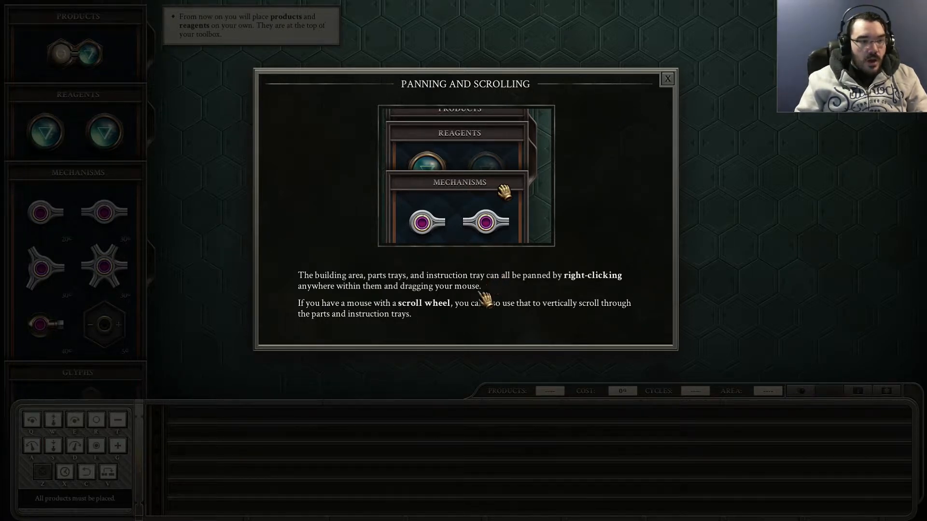
- Dismiss the Panning and Scrolling tip over the empty New Solution 1 board
click(667, 77)
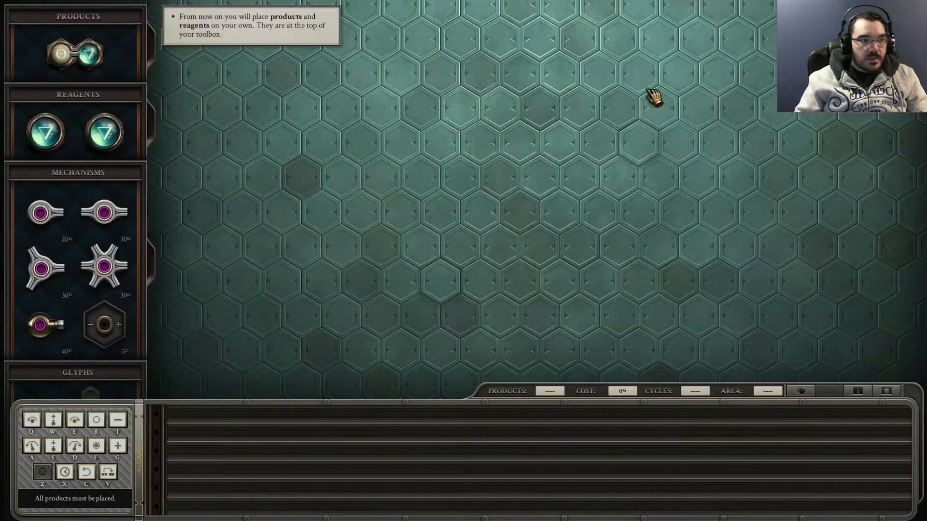
mouse_move(254, 48)
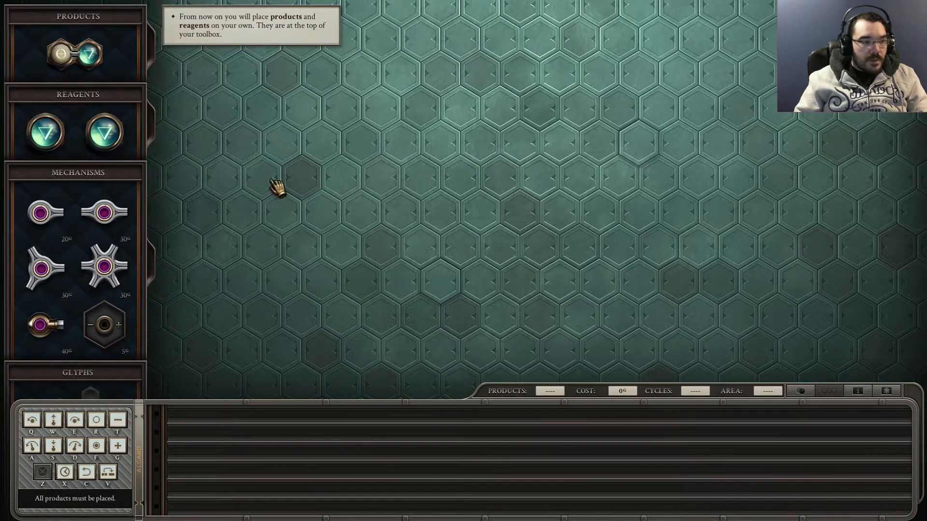
mouse_move(105, 213)
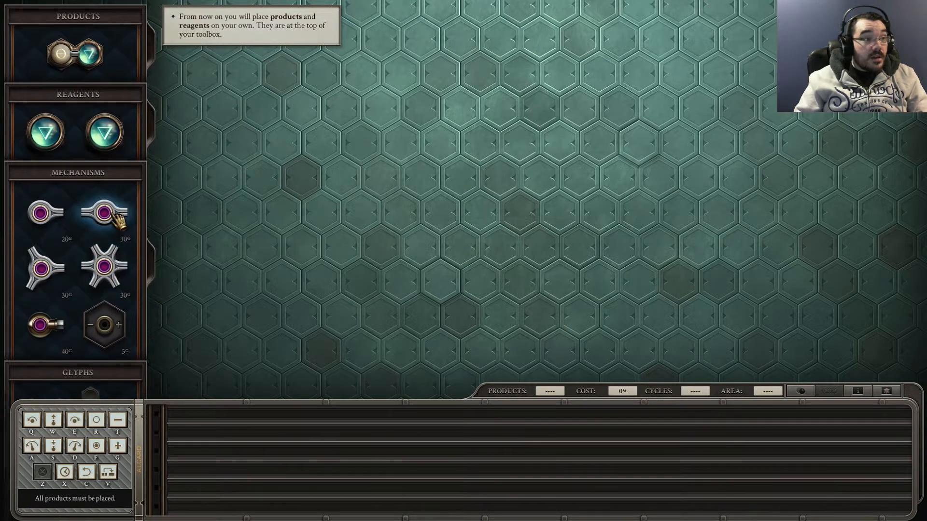
- Place the water product near board centre and a water reagent on the row above it
click(538, 212)
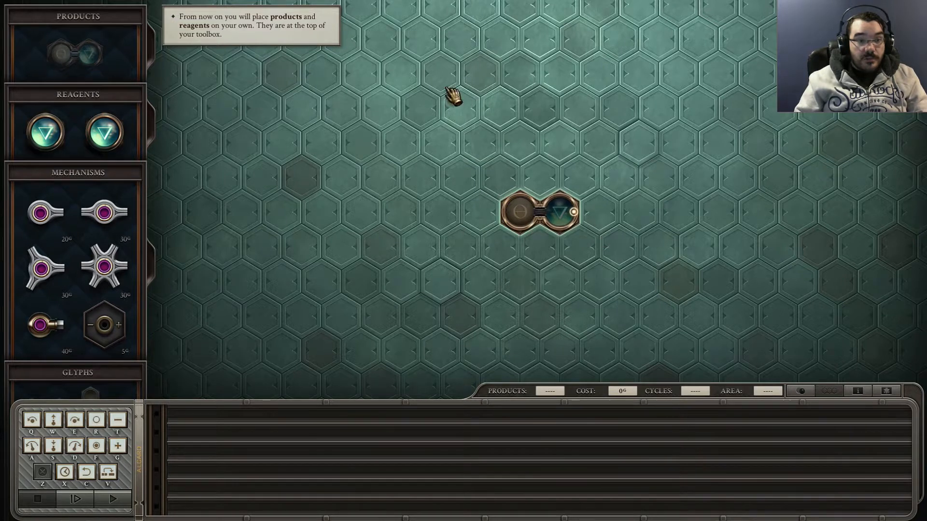
mouse_move(352, 192)
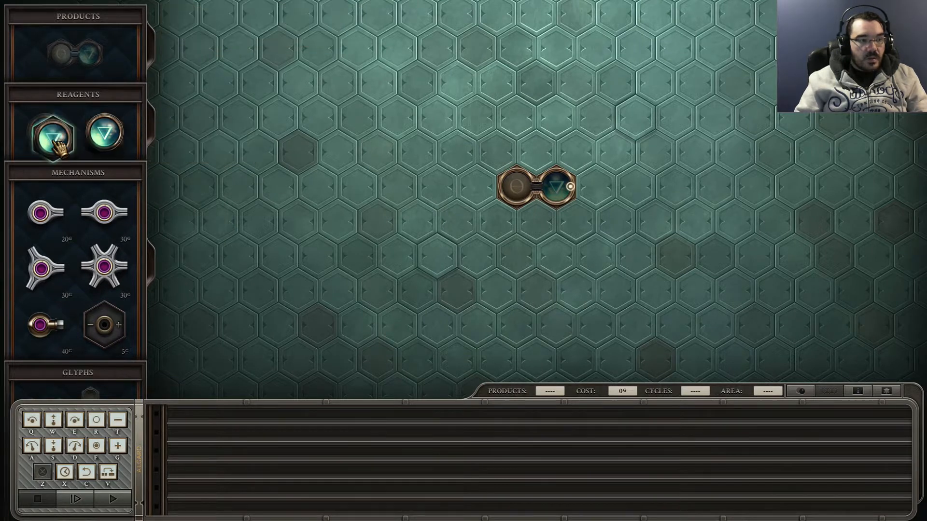
drag(45, 136, 596, 116)
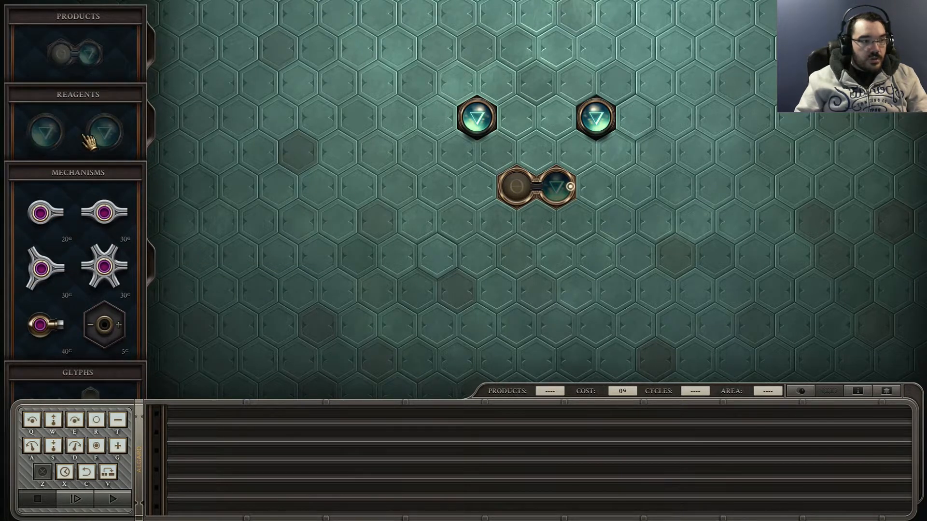
mouse_move(498, 164)
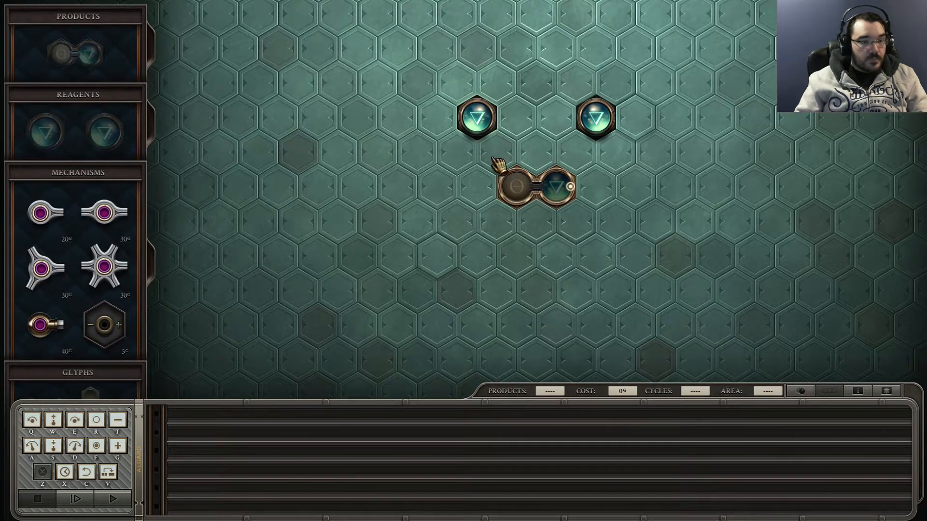
- Place a Glyph of Bonding between reagents and product, then lift and reposition the second glyph
drag(476, 117, 496, 155)
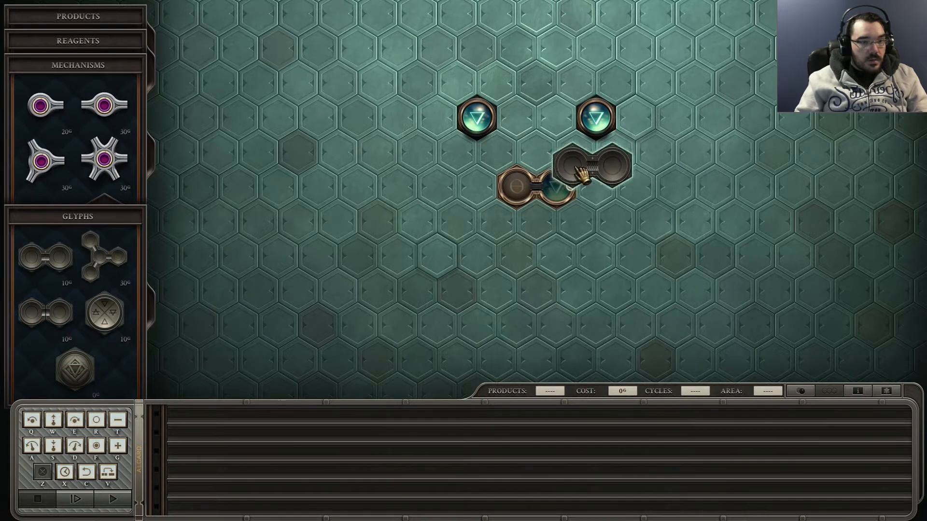
drag(586, 171, 517, 156)
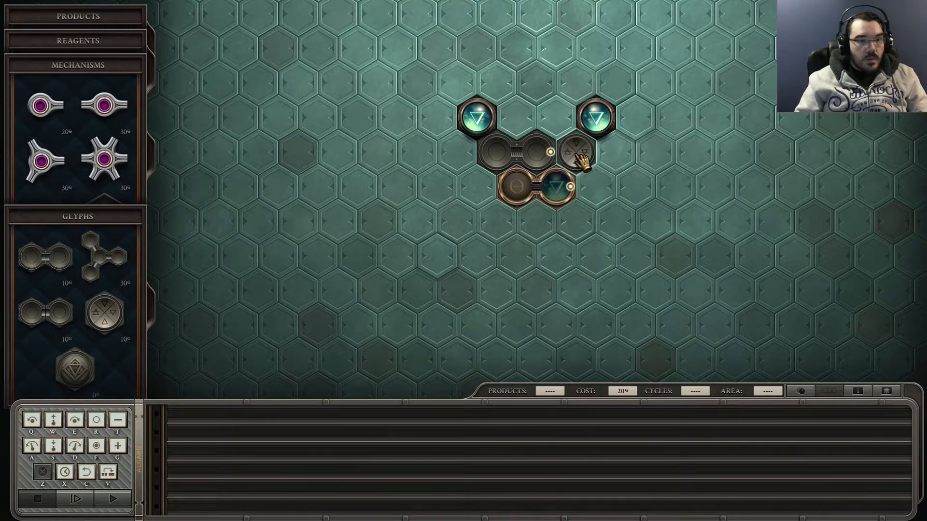
mouse_move(615, 114)
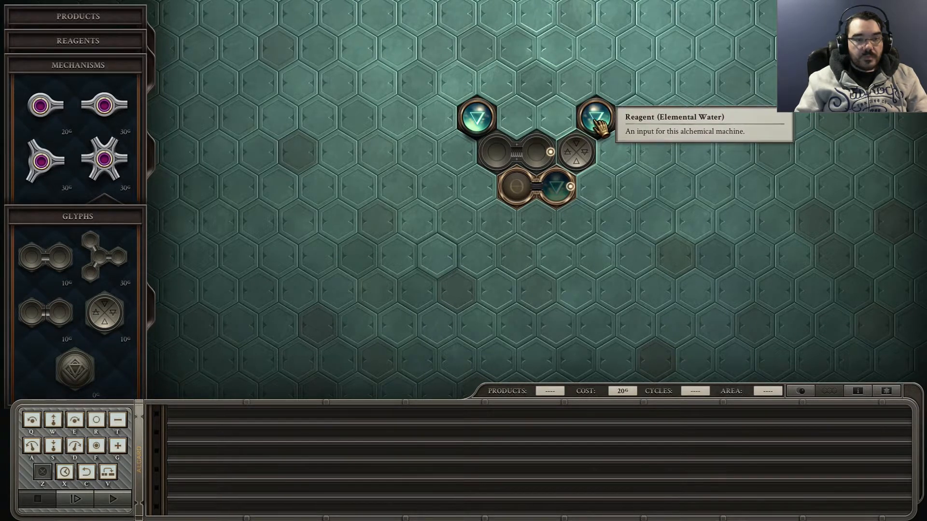
click(597, 112)
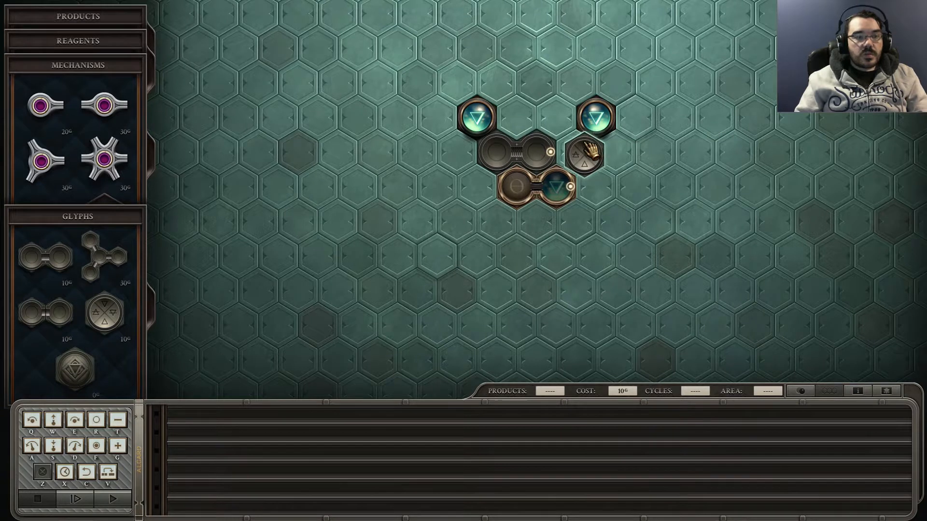
drag(582, 153, 553, 123)
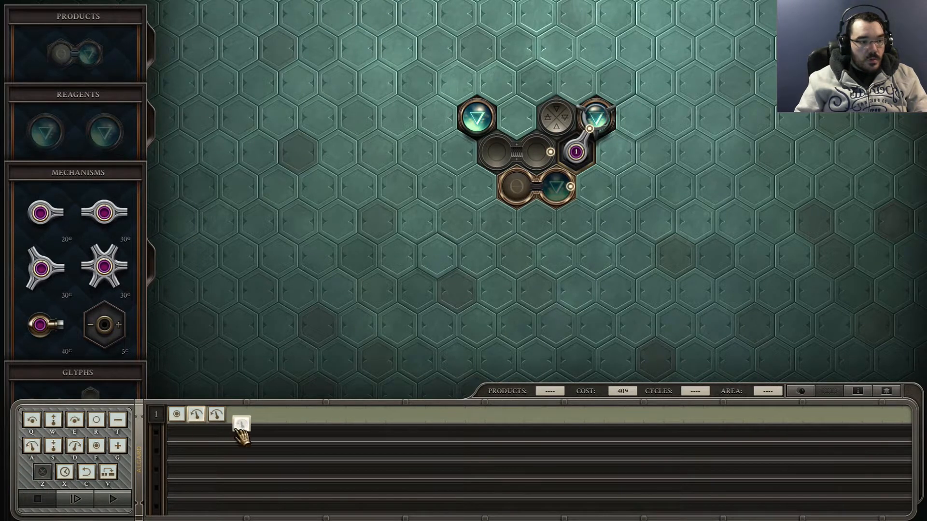
mouse_move(236, 414)
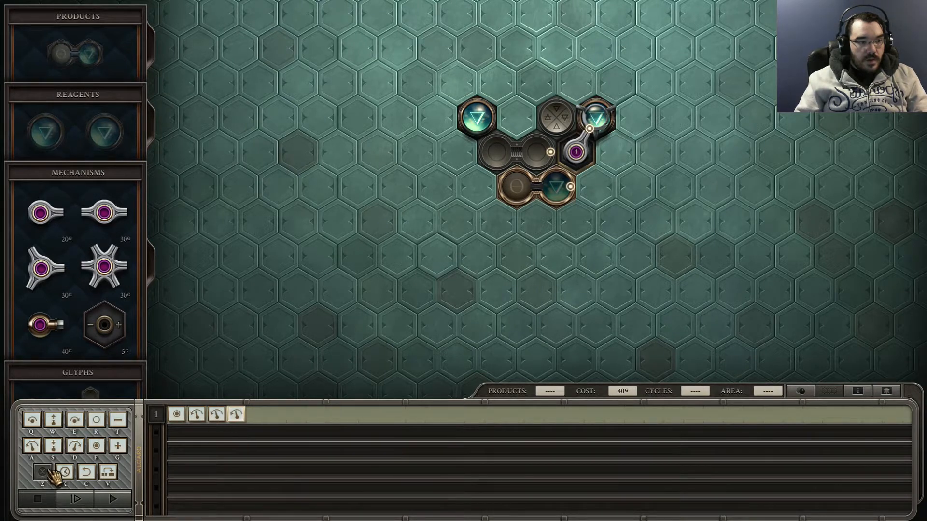
mouse_move(109, 472)
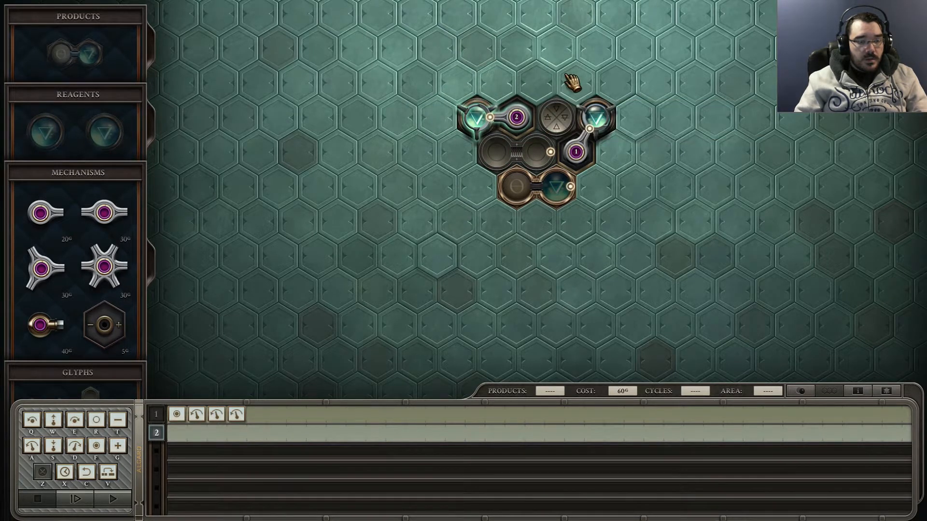
mouse_move(479, 118)
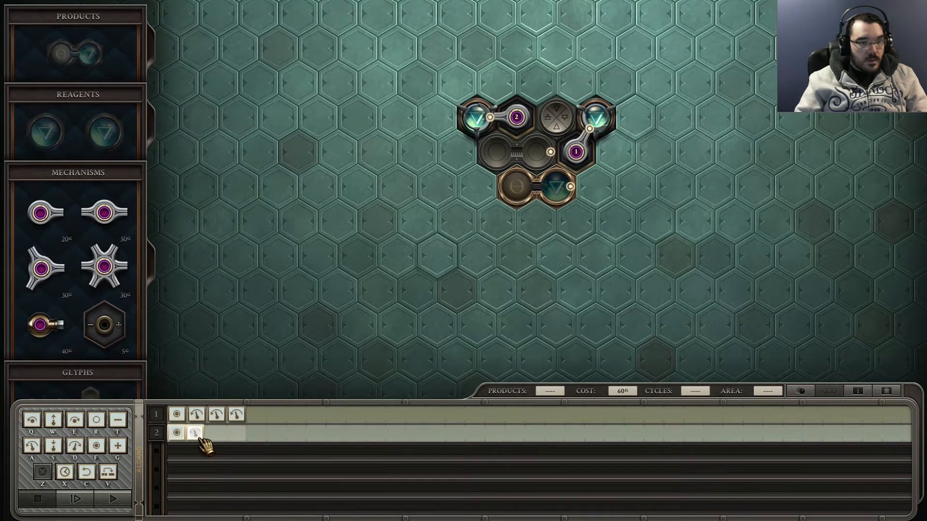
mouse_move(194, 433)
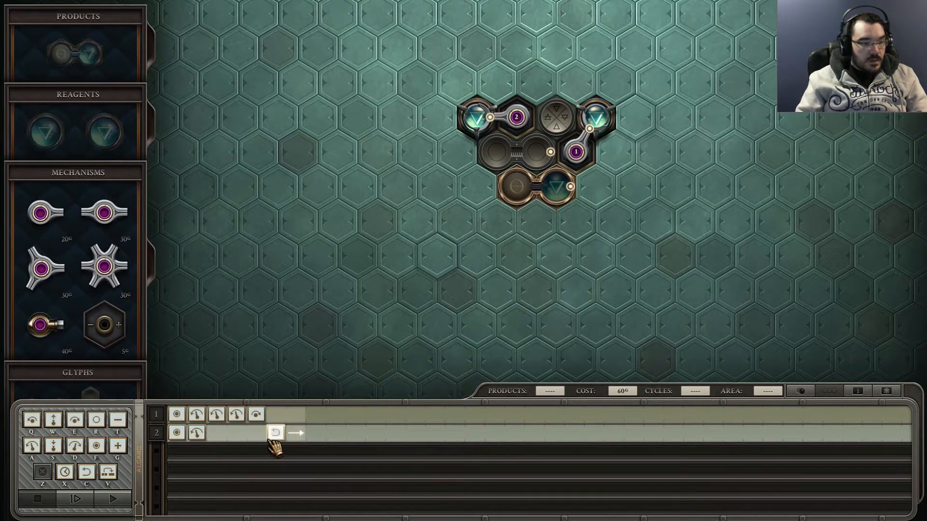
mouse_move(87, 471)
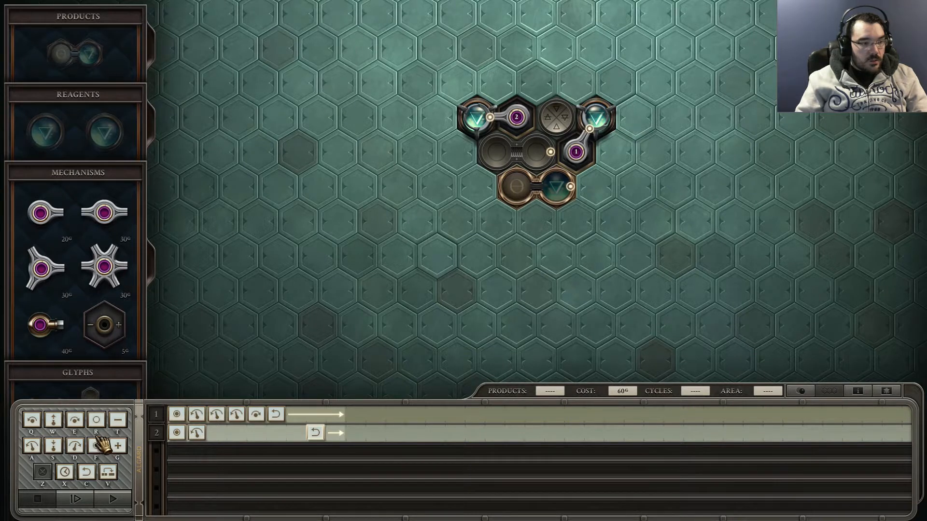
mouse_move(822, 415)
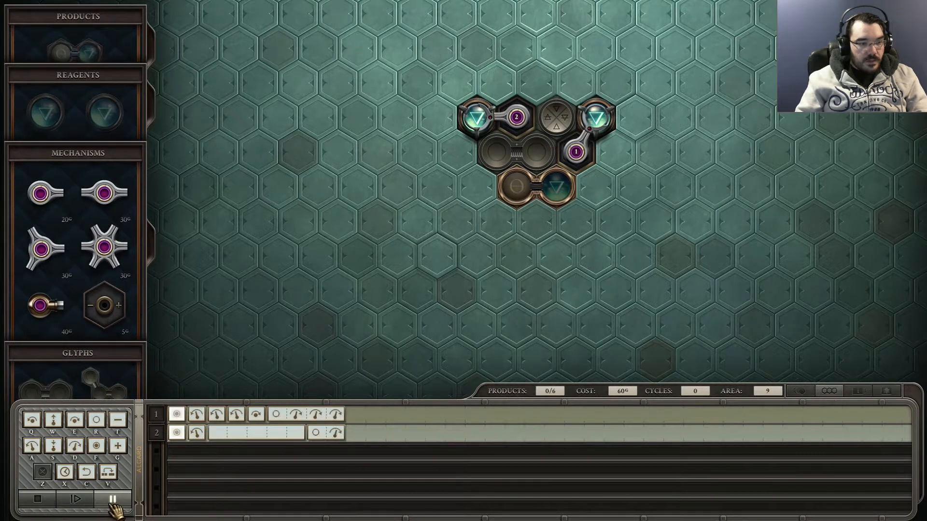
- Run the machine until the bound-atoms movement error, then dismiss it back to editing
click(75, 499)
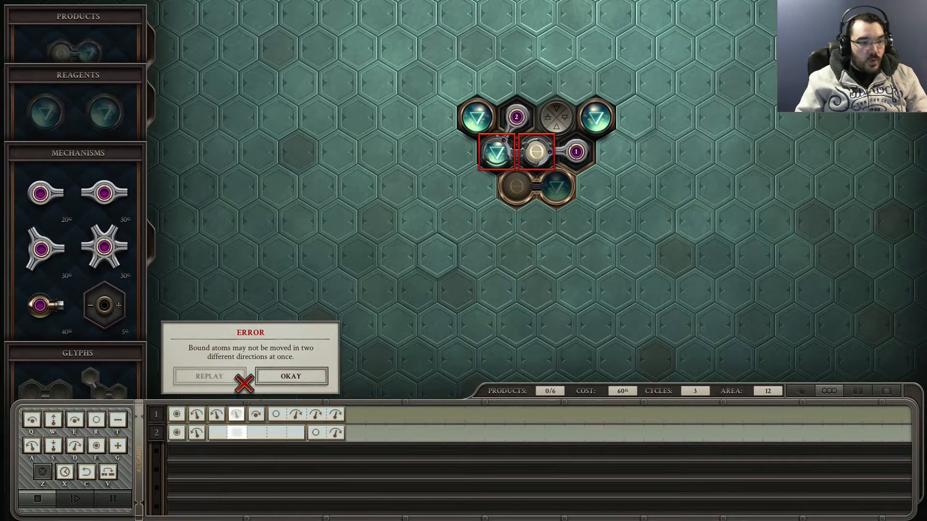
mouse_move(290, 377)
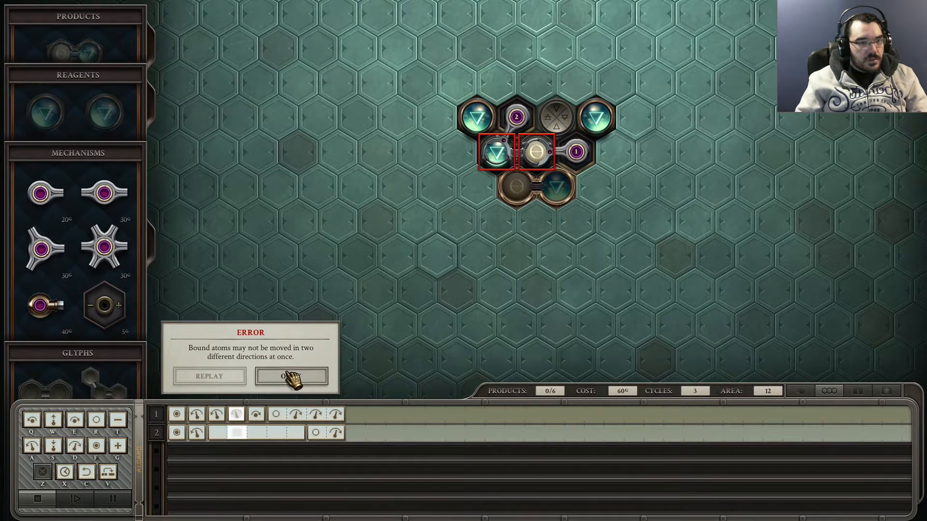
click(290, 375)
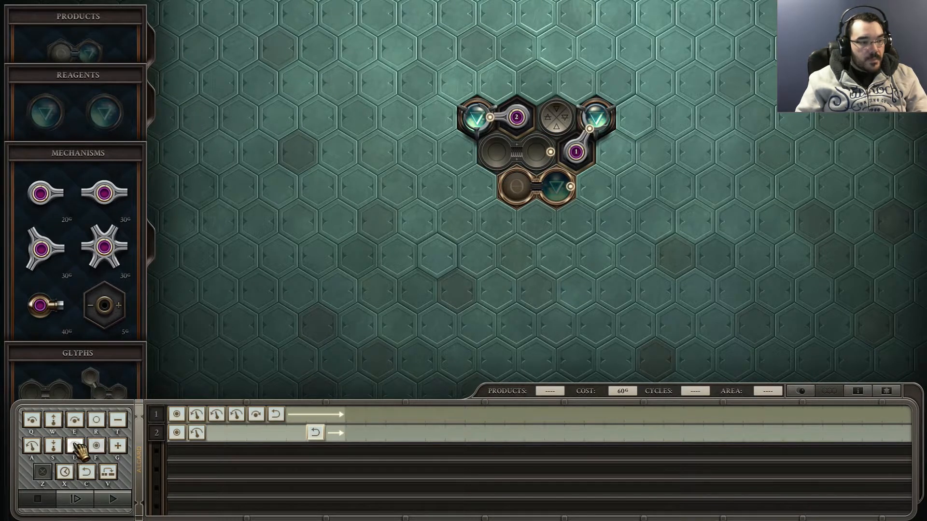
mouse_move(389, 360)
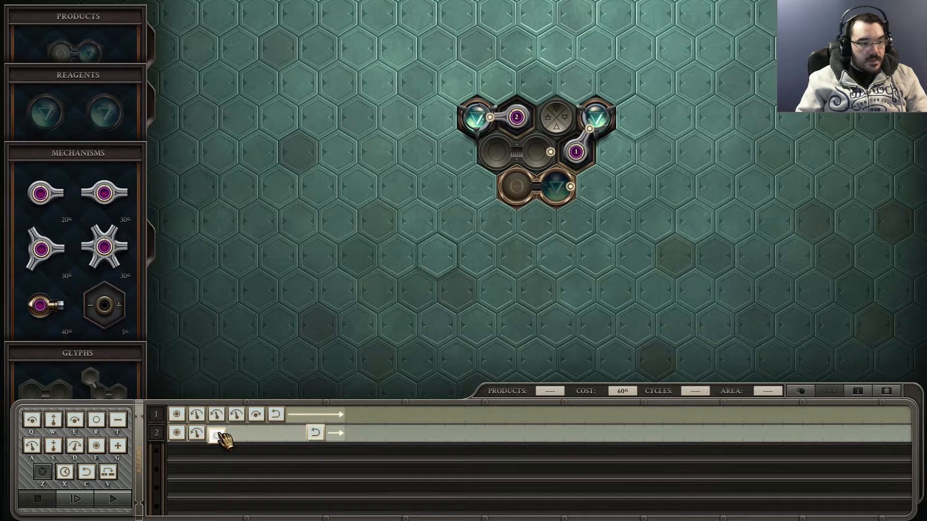
- Run the machine into the atom collision error and dismiss it
click(76, 498)
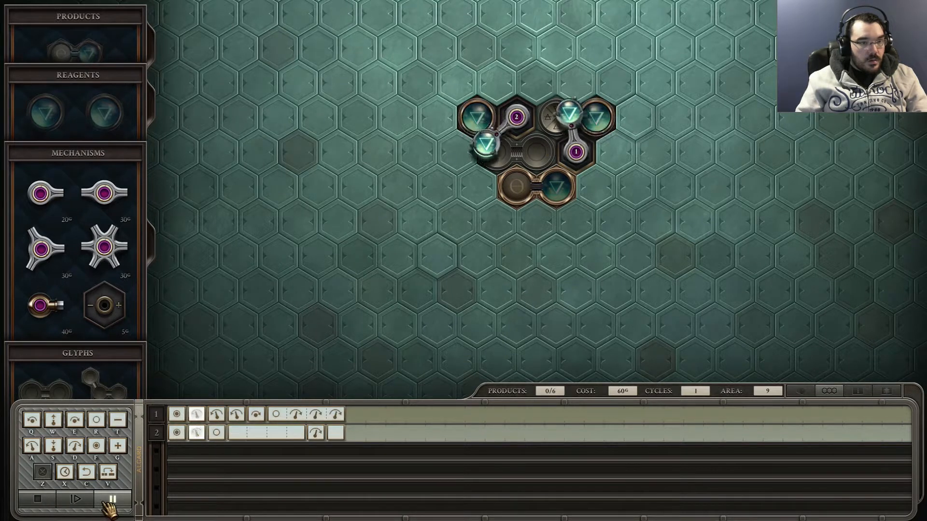
click(75, 498)
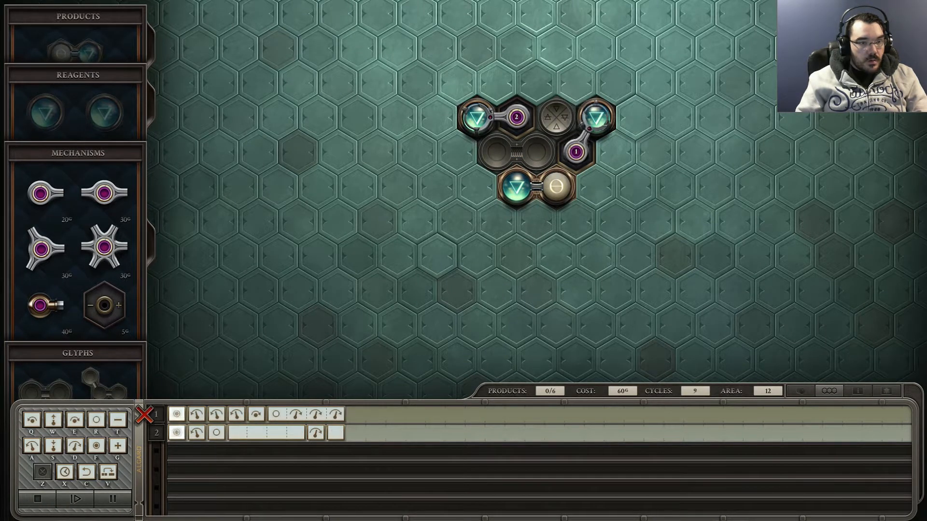
click(74, 498)
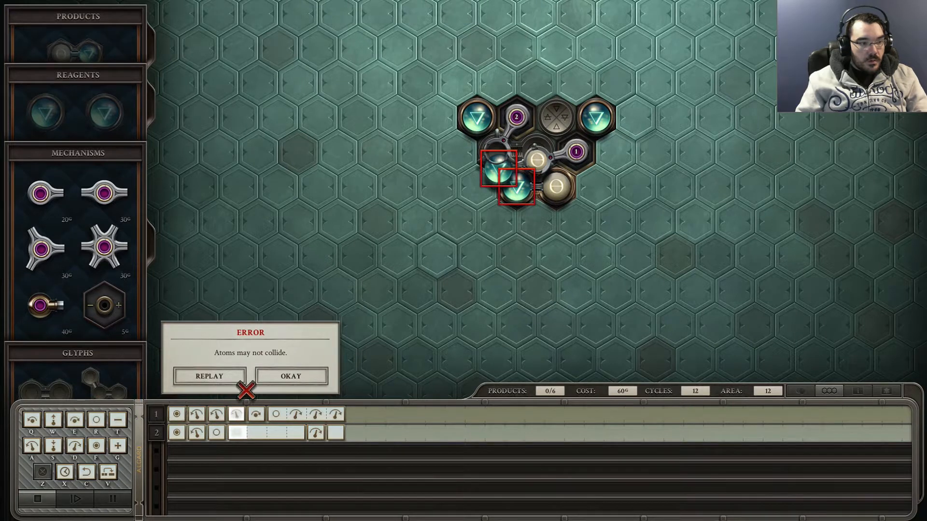
click(291, 376)
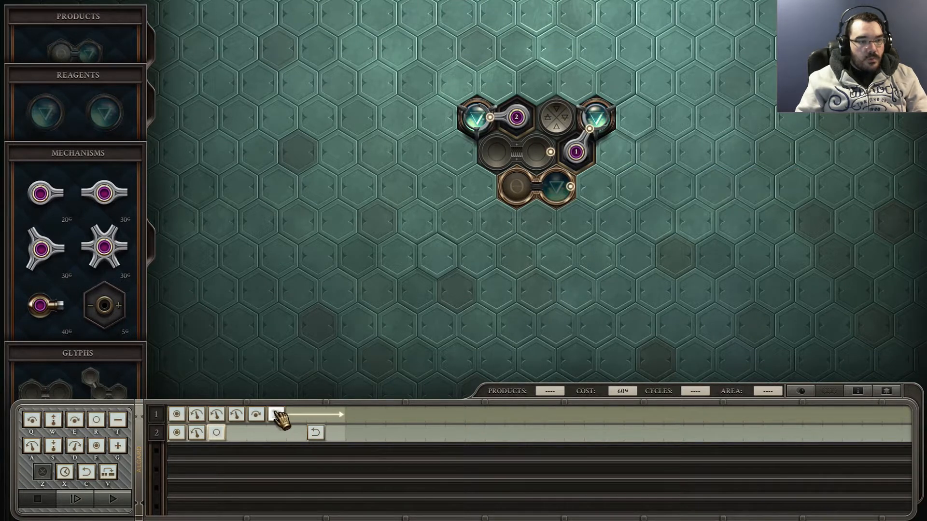
mouse_move(276, 415)
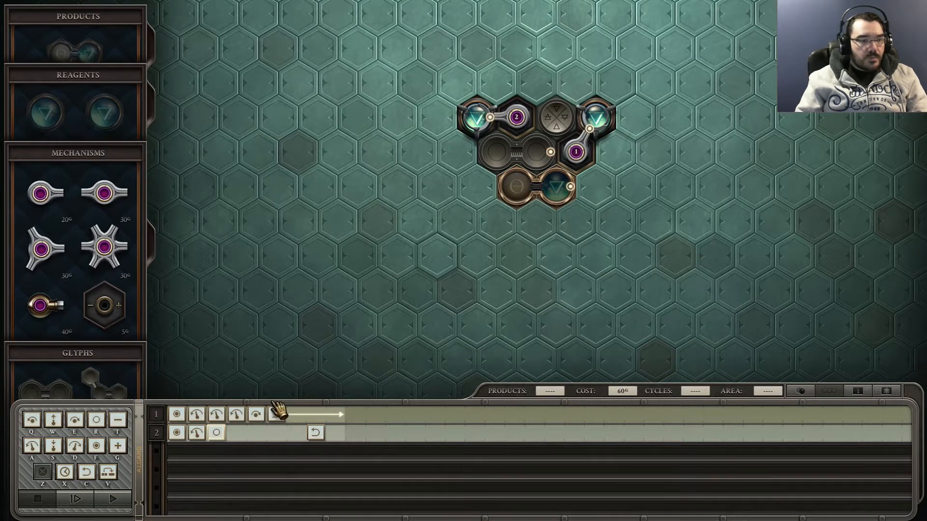
mouse_move(255, 414)
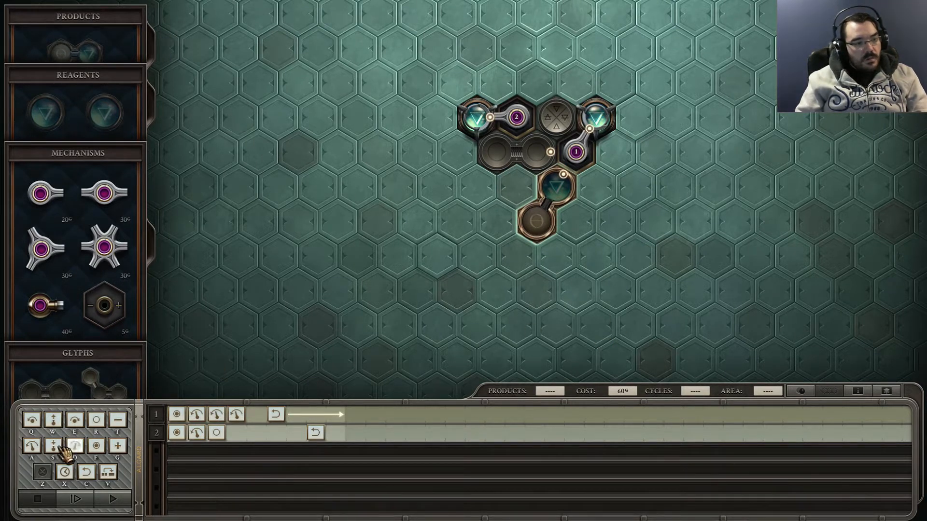
- Run the revised machine with the lowered arm and glyph and trimmed arm 1 program
click(75, 498)
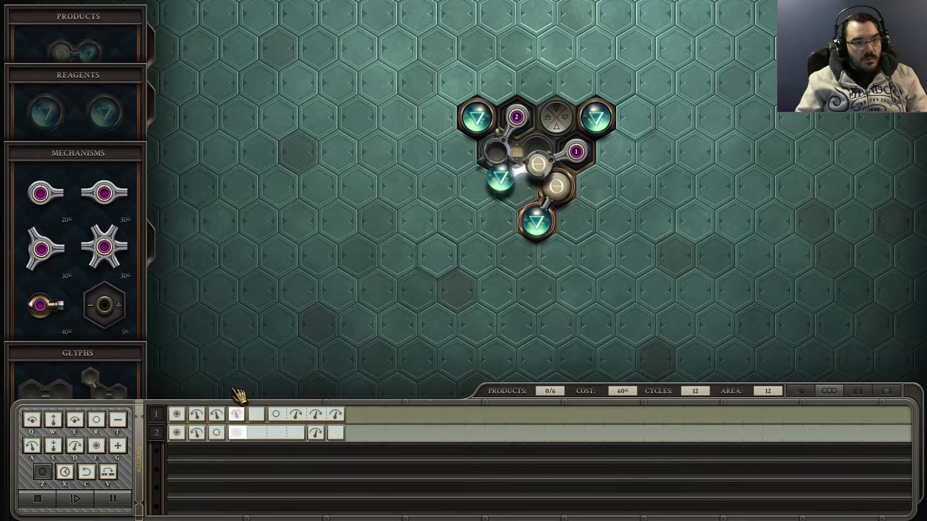
click(75, 498)
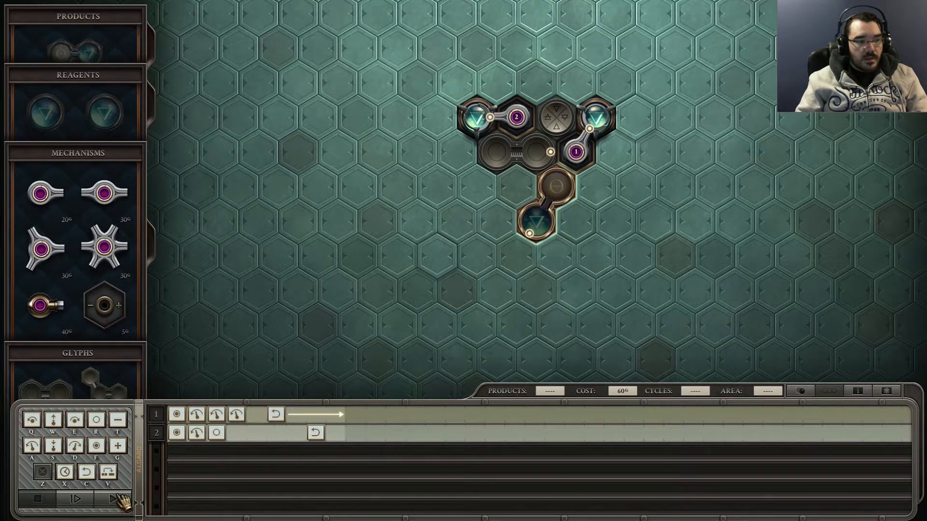
click(75, 498)
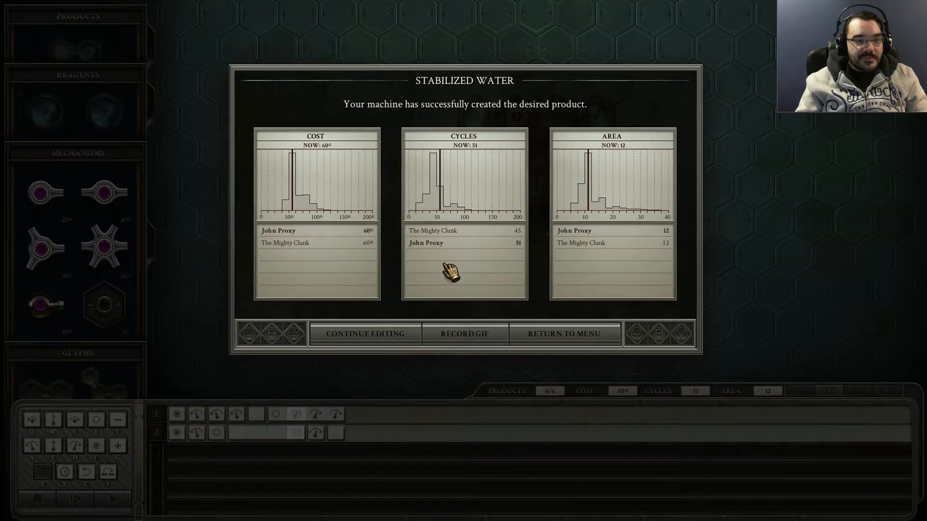
mouse_move(379, 248)
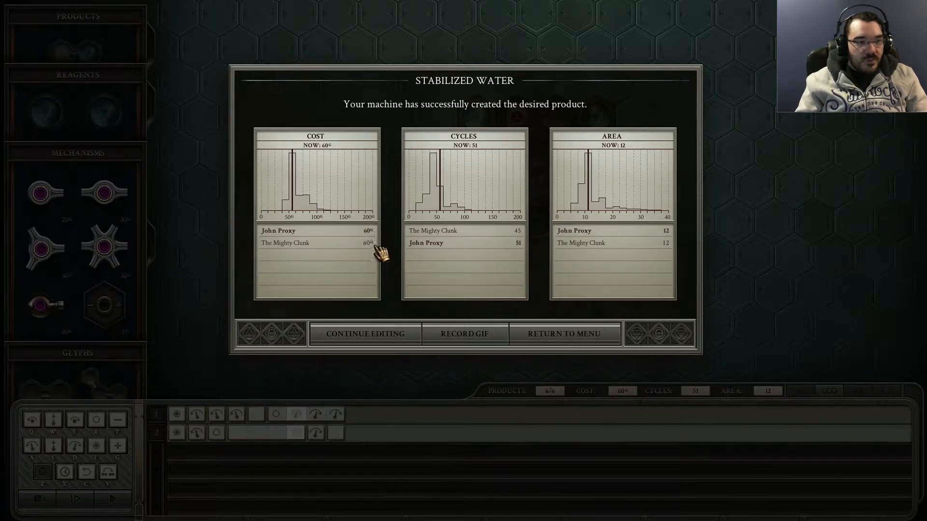
mouse_move(379, 243)
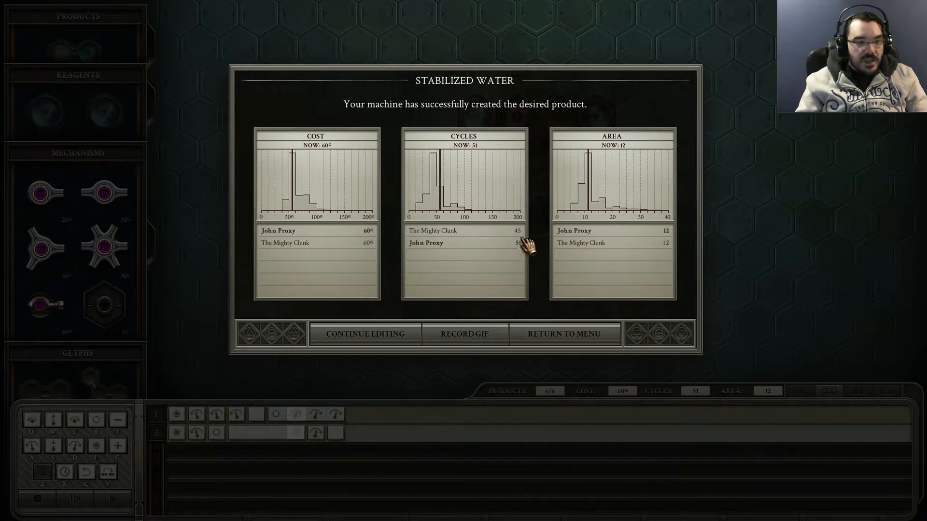
mouse_move(660, 247)
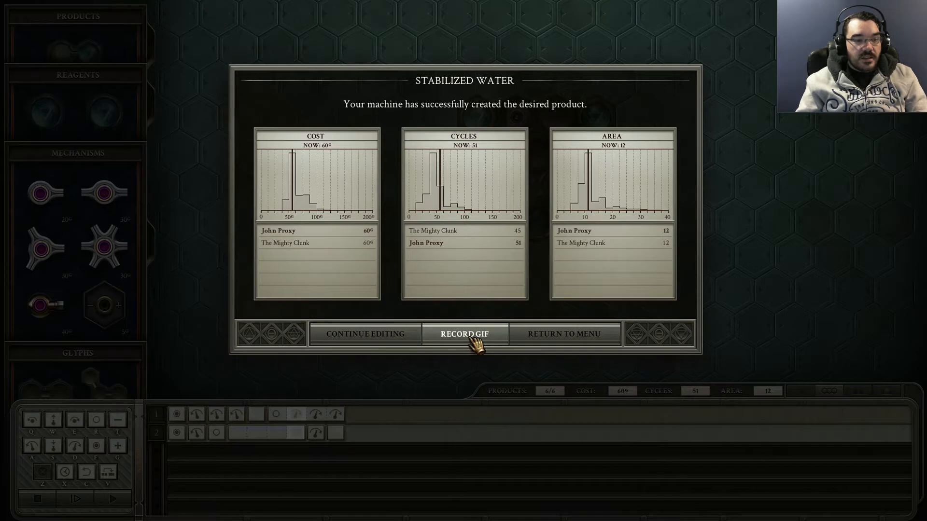
- Record an animated GIF of the 60/51/12 solution to the desktop and close the recorder
click(464, 335)
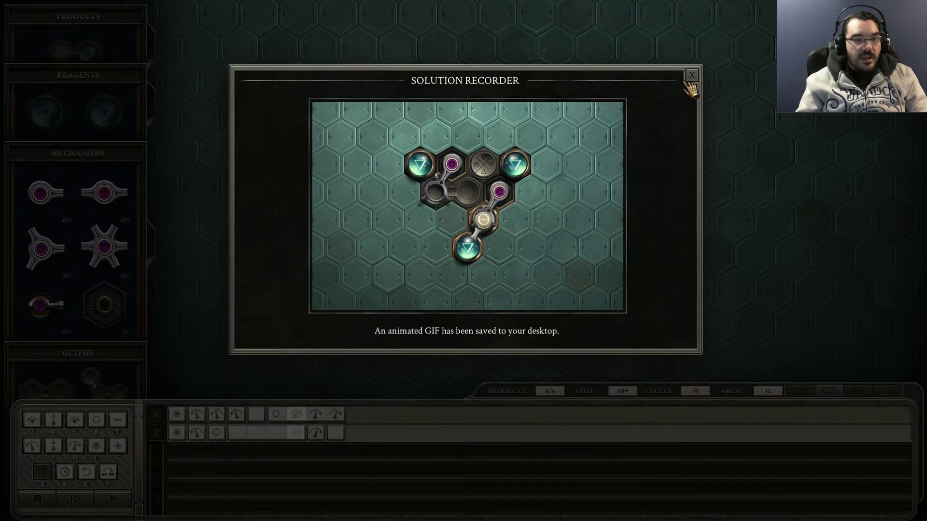
click(692, 75)
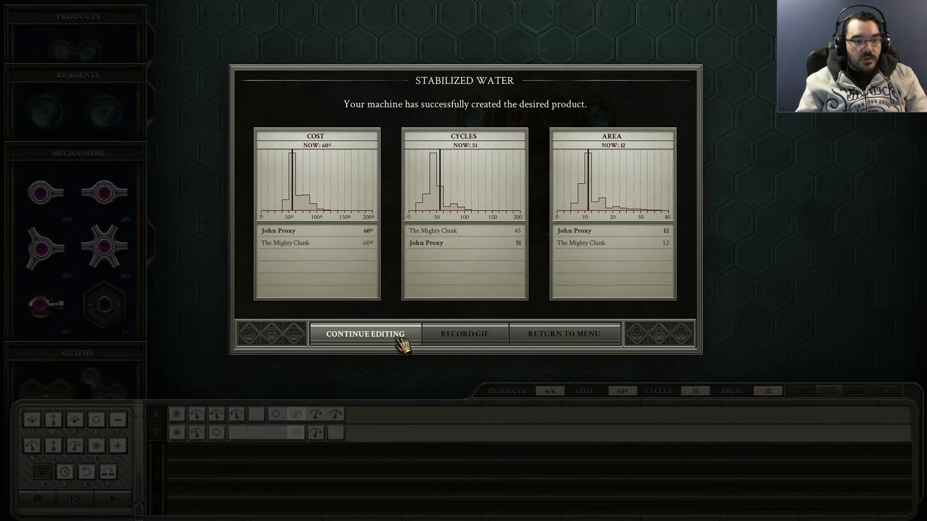
click(364, 334)
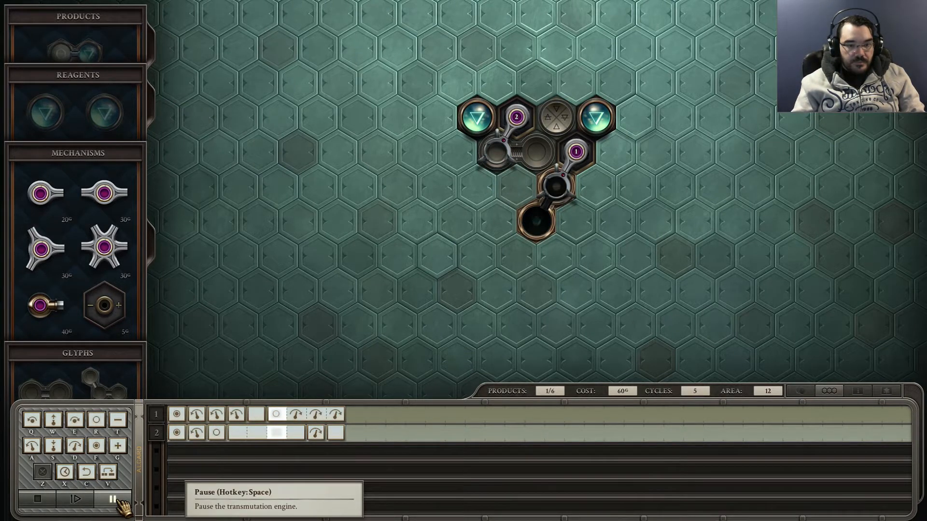
click(38, 498)
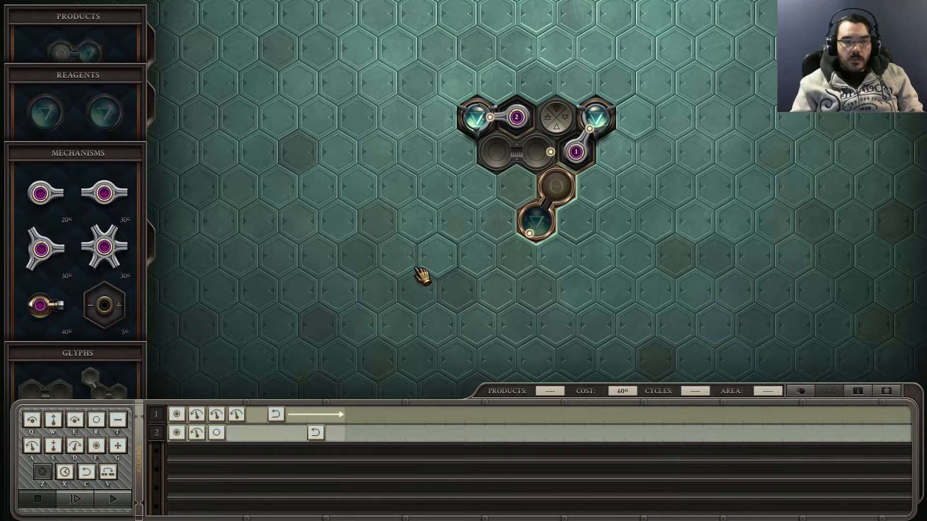
mouse_move(599, 156)
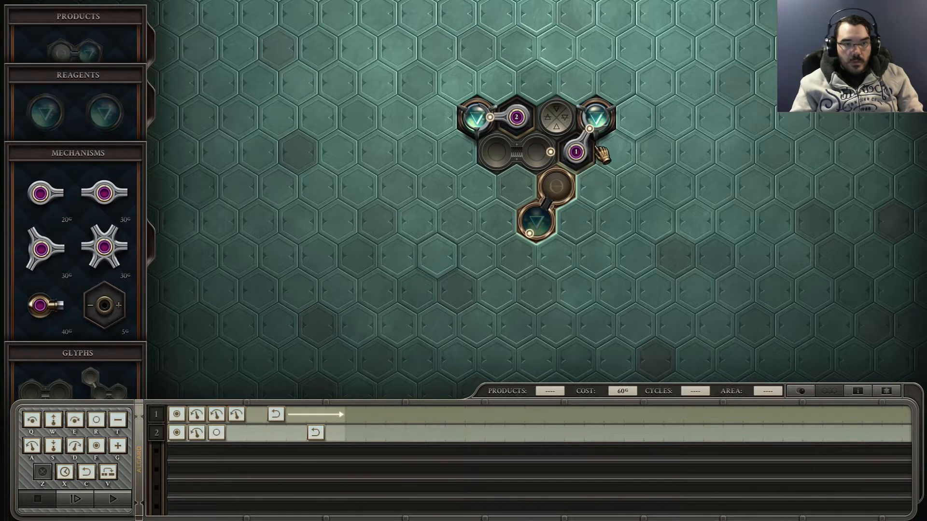
mouse_move(588, 153)
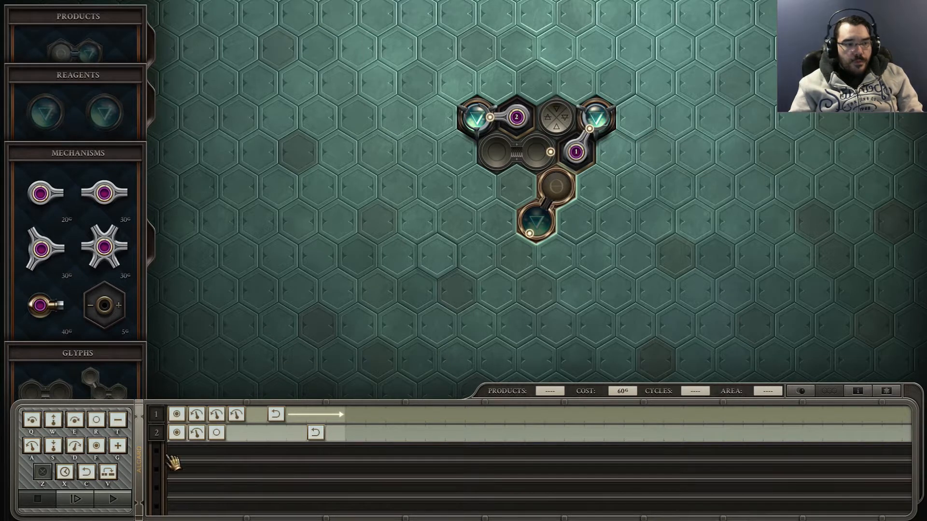
mouse_move(565, 195)
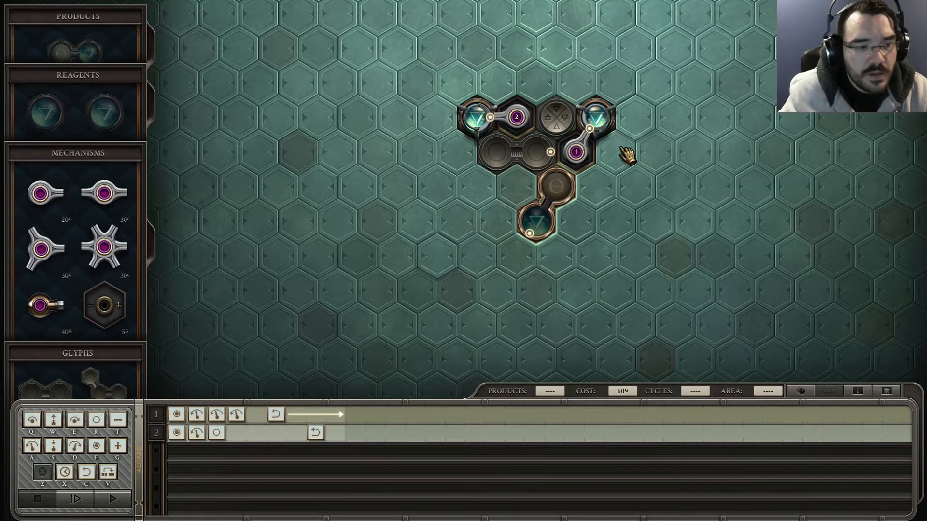
mouse_move(529, 255)
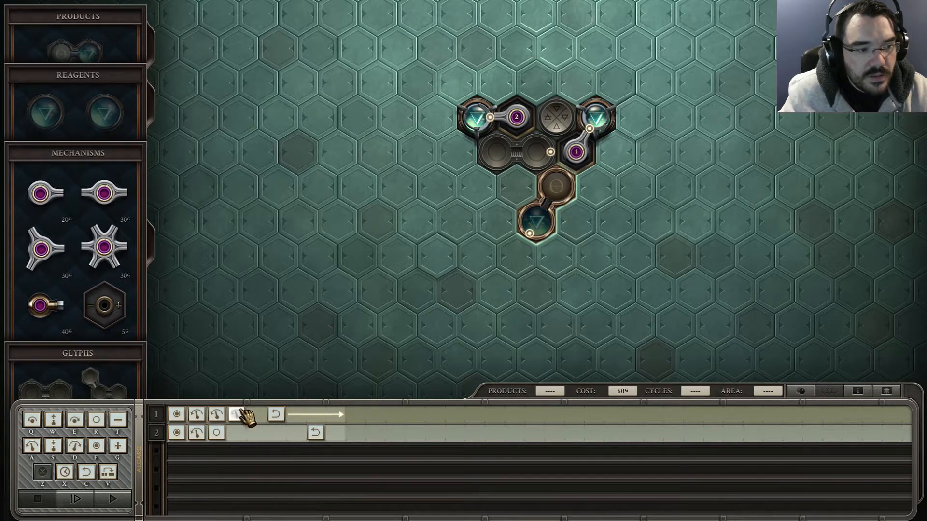
- Step the machine forward instruction by instruction until the first product appears
click(77, 498)
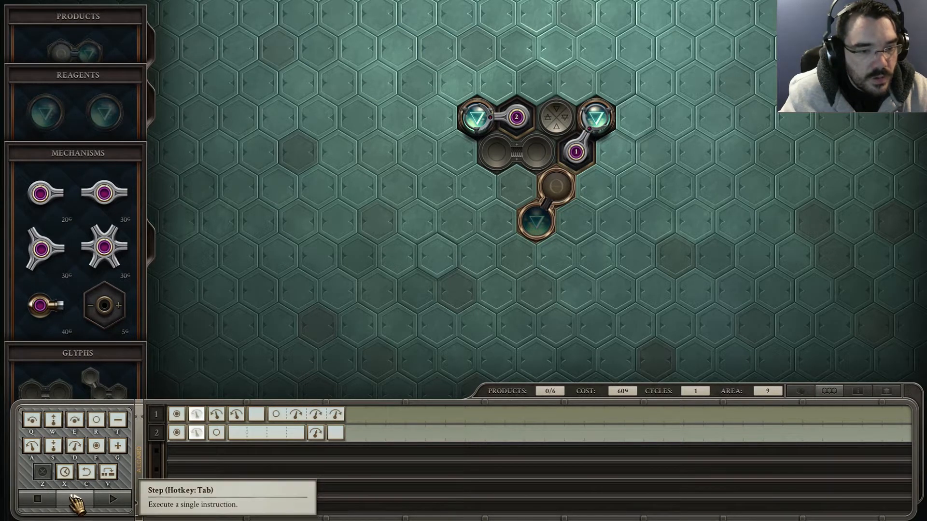
click(81, 499)
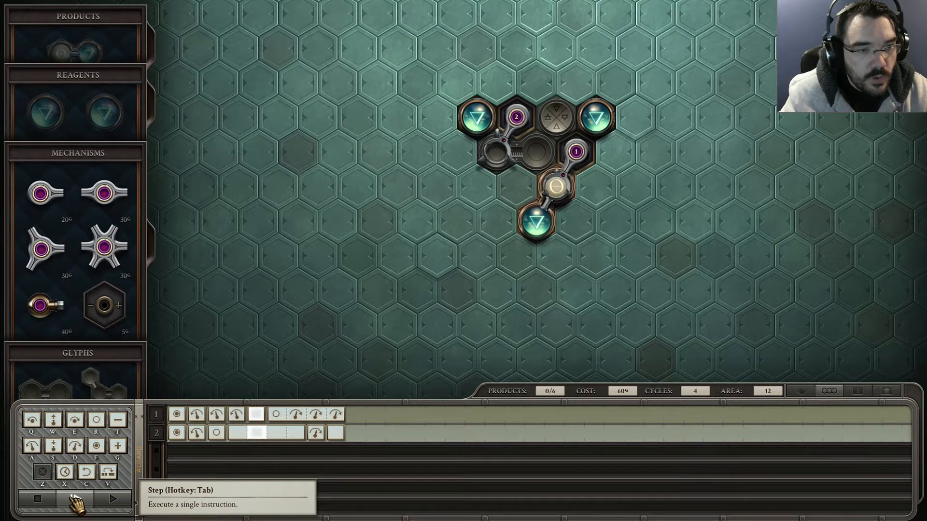
click(71, 500)
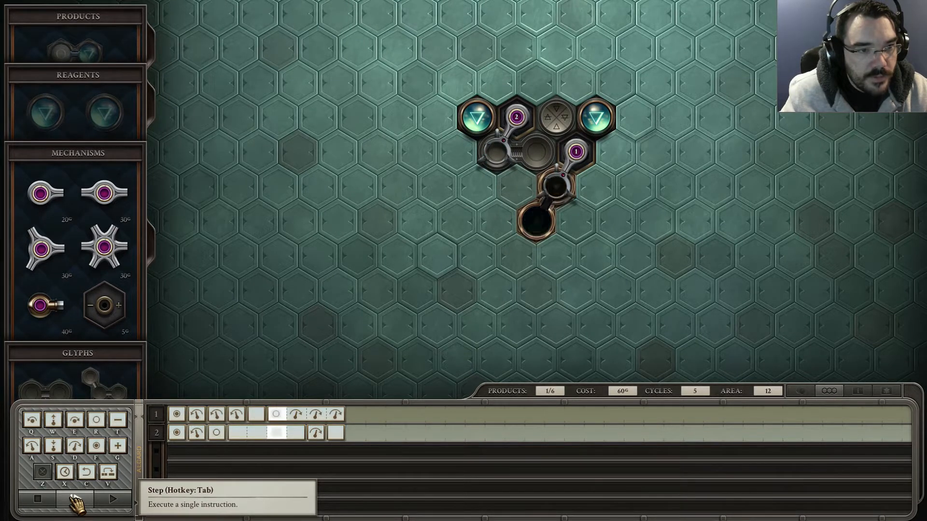
click(82, 498)
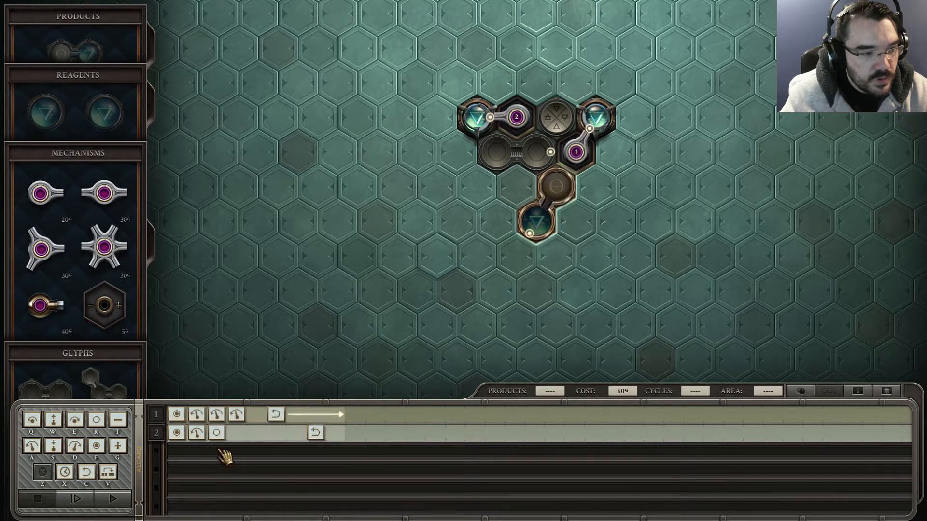
- Restart the run continuously and fast-forward until five products are made
click(76, 498)
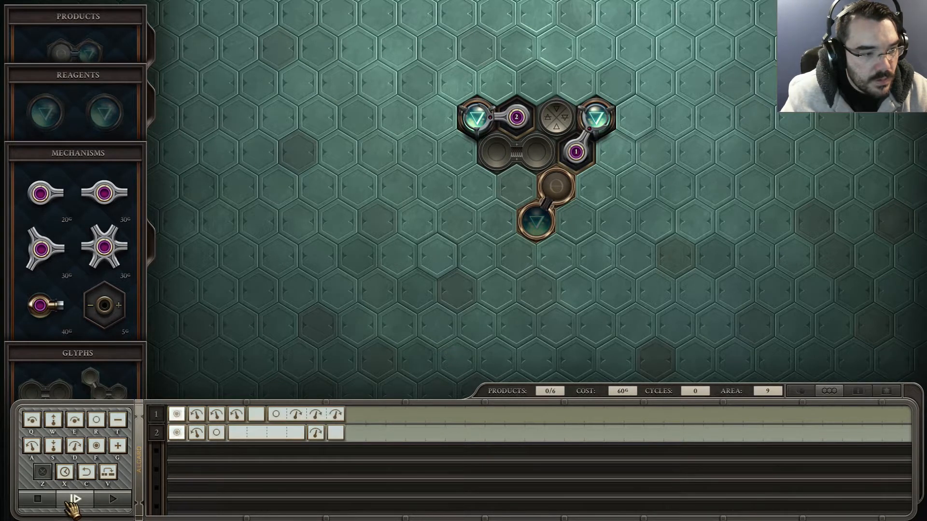
click(76, 498)
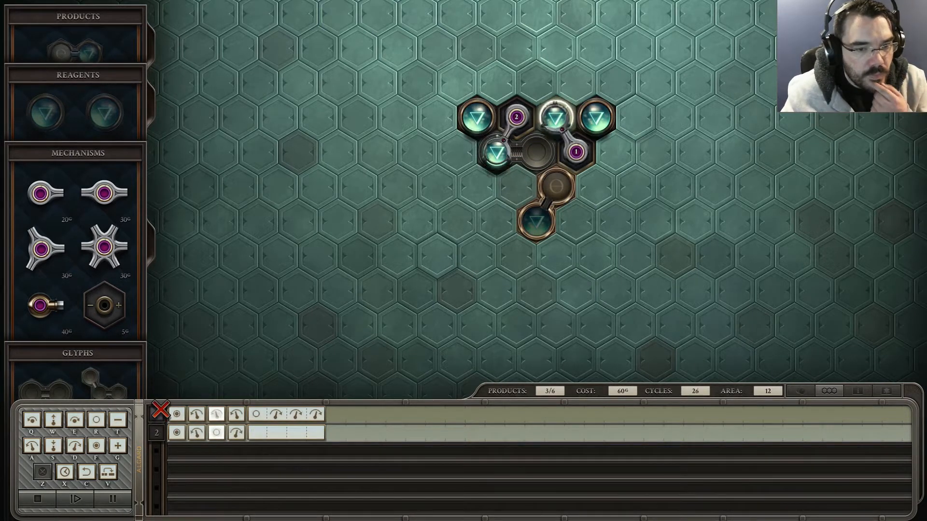
click(73, 498)
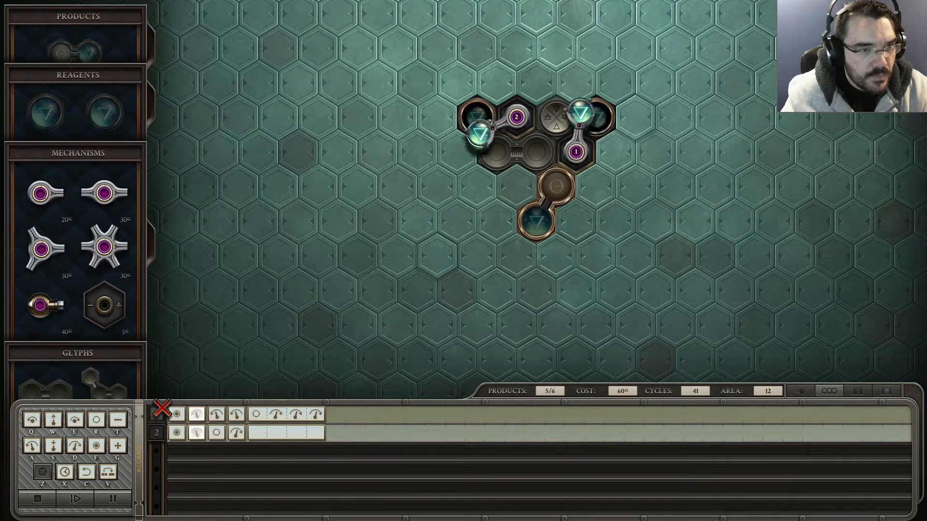
click(75, 498)
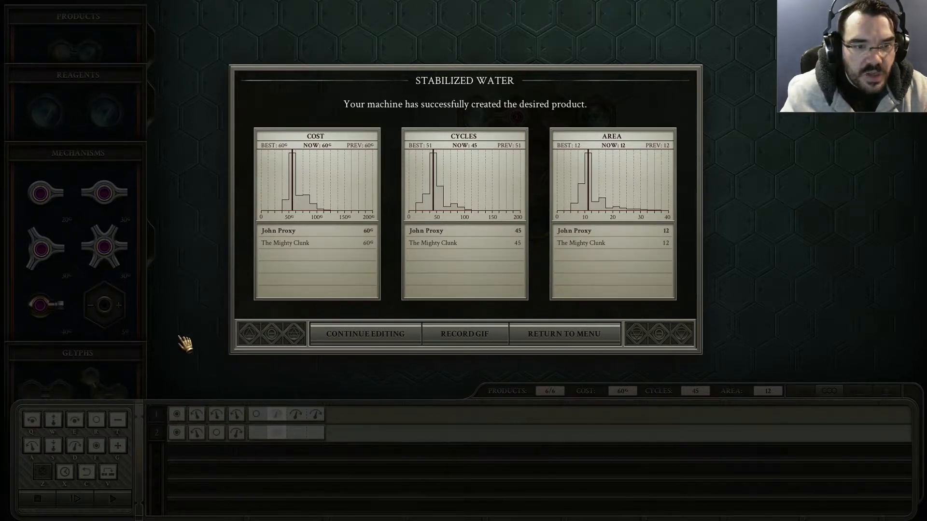
mouse_move(495, 310)
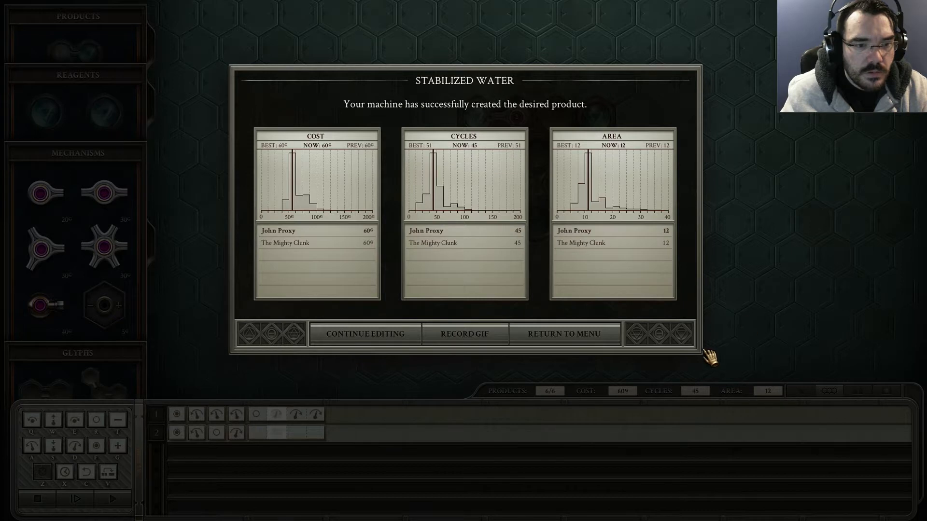
- Leave the 60 cost, 45 cycles, 12 area success screen and stop the simulation
click(364, 333)
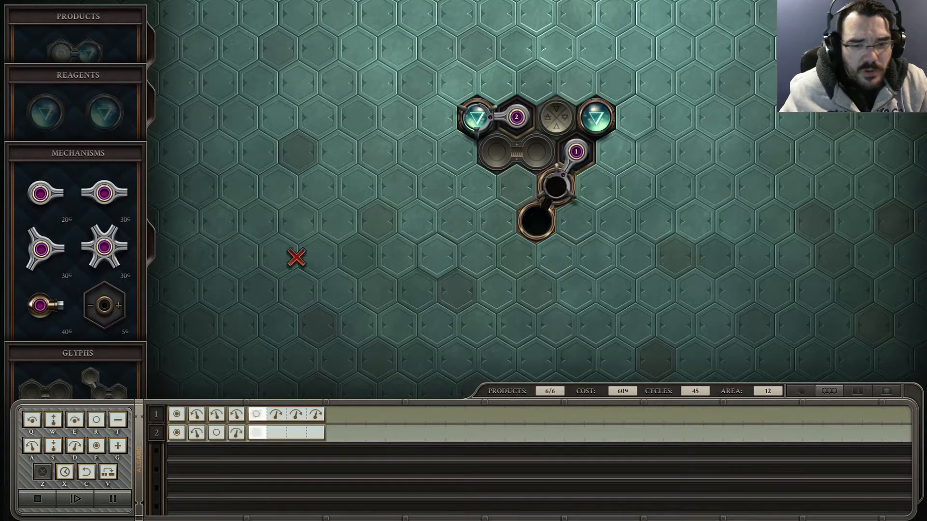
click(76, 498)
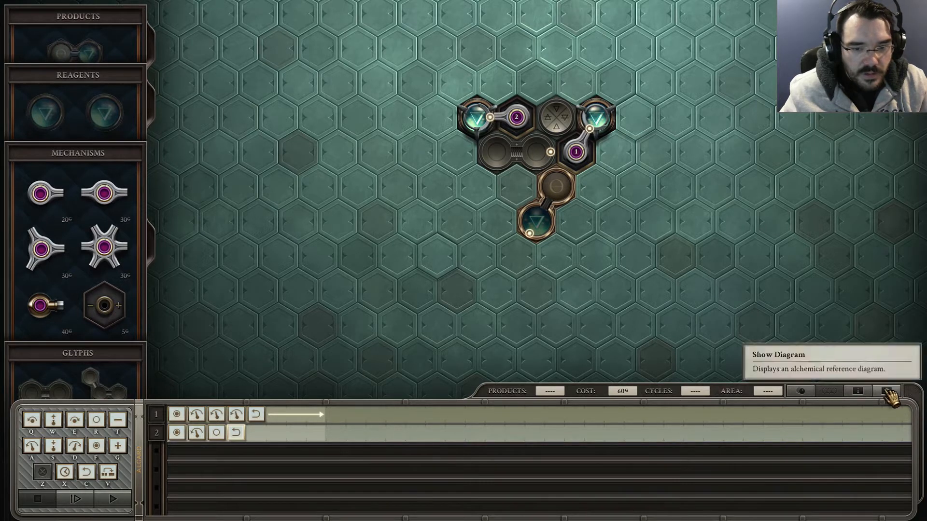
- Show the alchemical reference diagram of common primes and transmutations
click(886, 392)
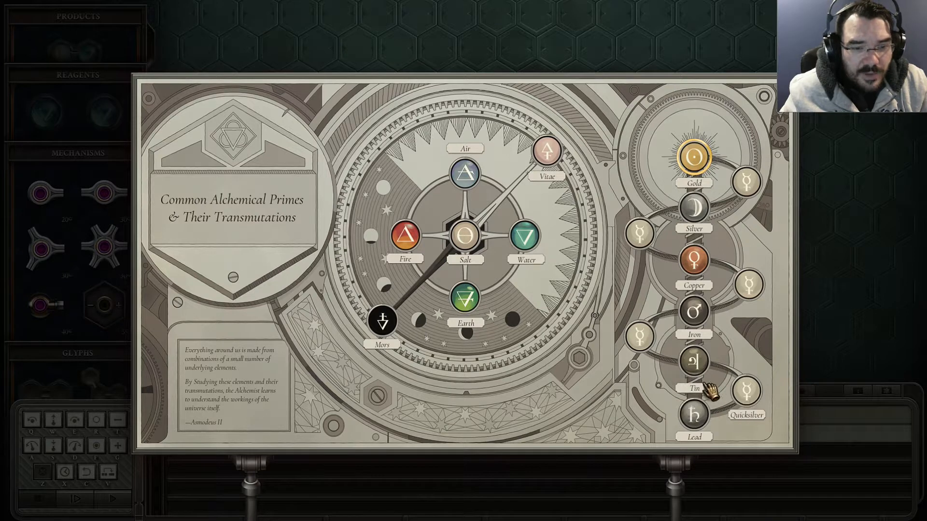
mouse_move(657, 212)
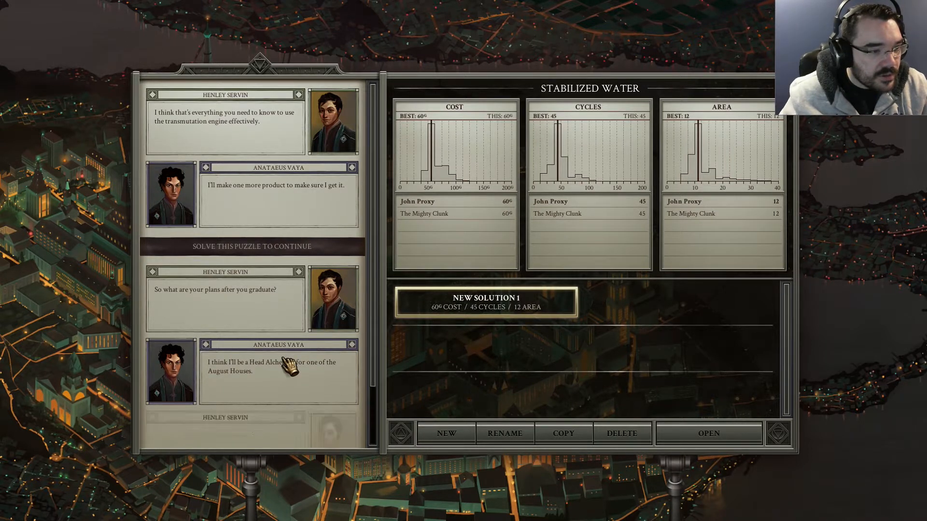
- Read the Stabilized Water story dialogue to its end and return to the Prologue chapter map
scroll(down, 3)
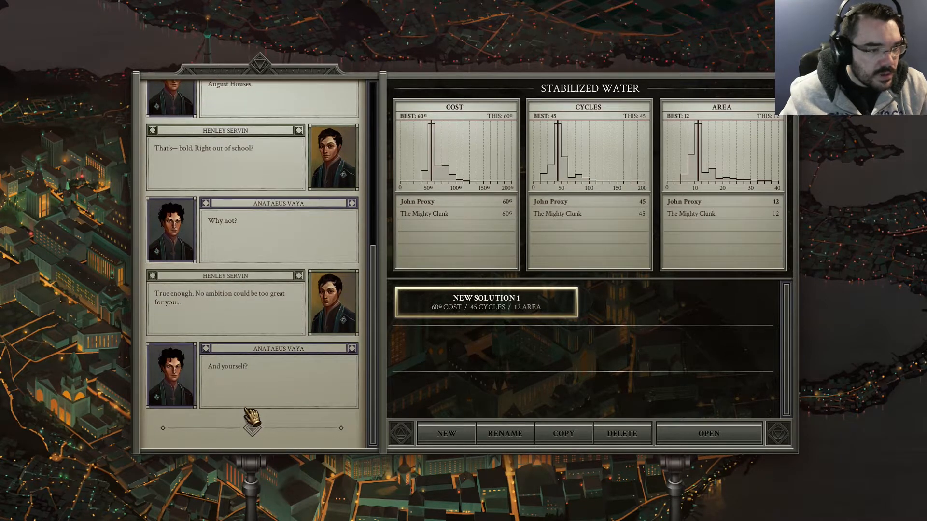
scroll(down, 3)
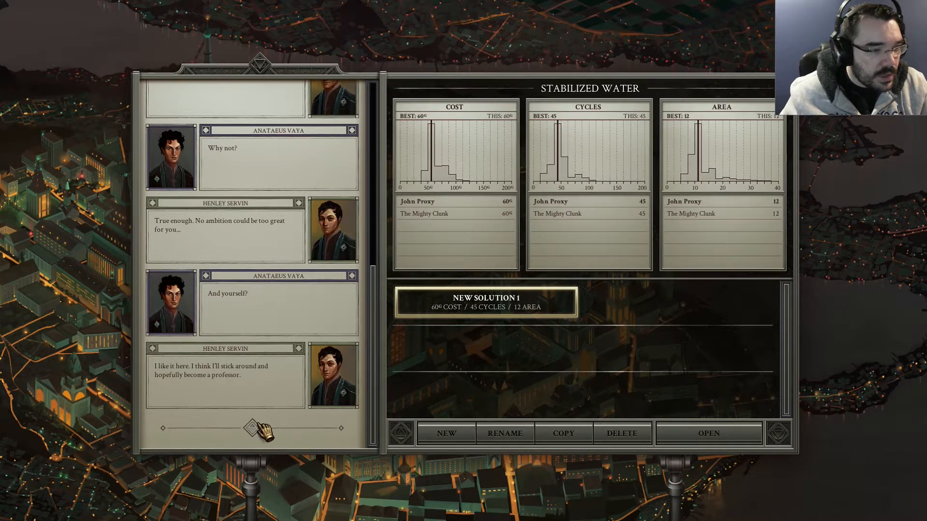
scroll(down, 3)
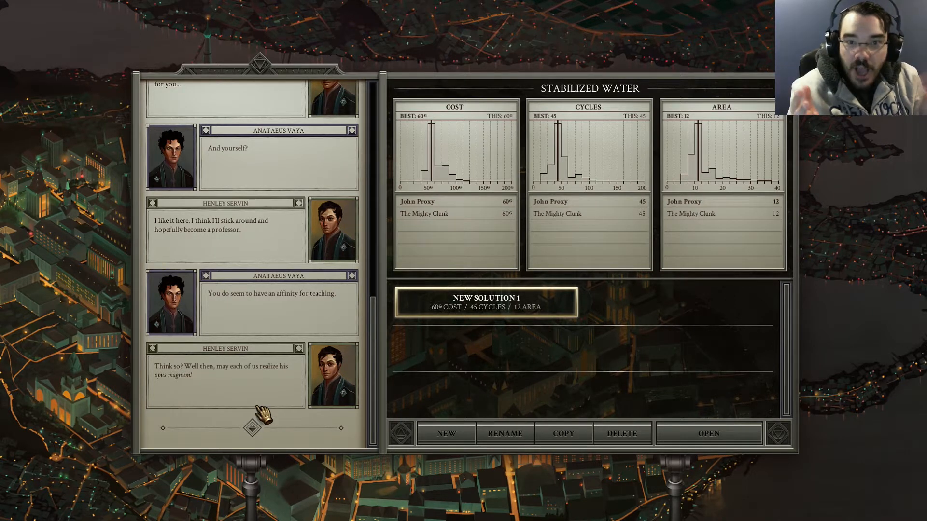
click(252, 418)
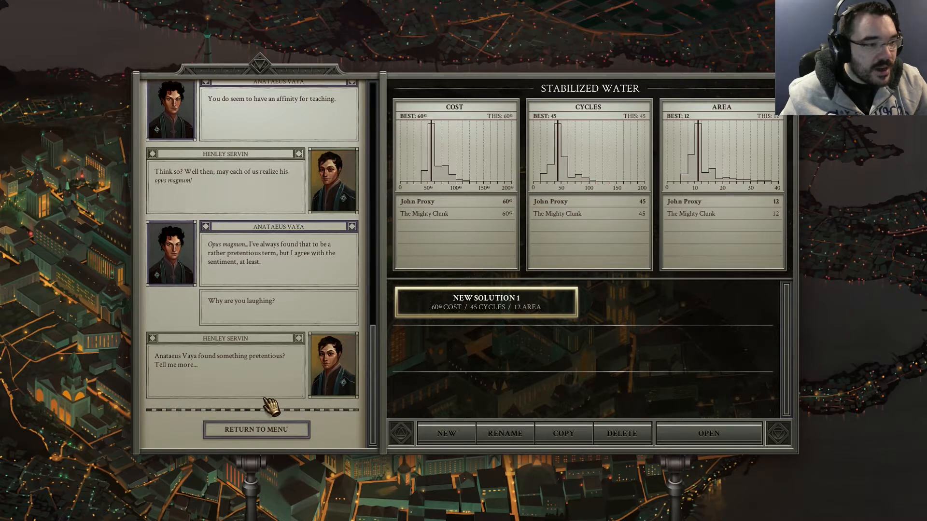
mouse_move(268, 331)
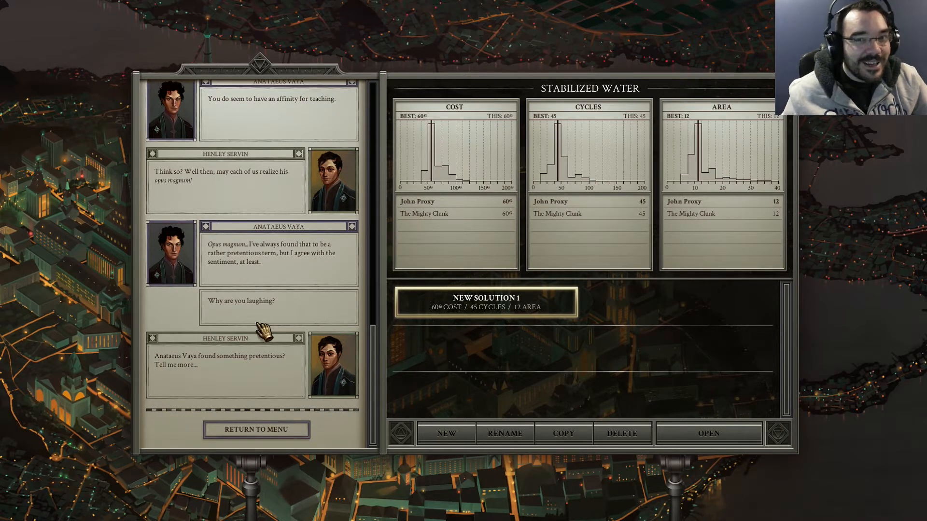
click(256, 429)
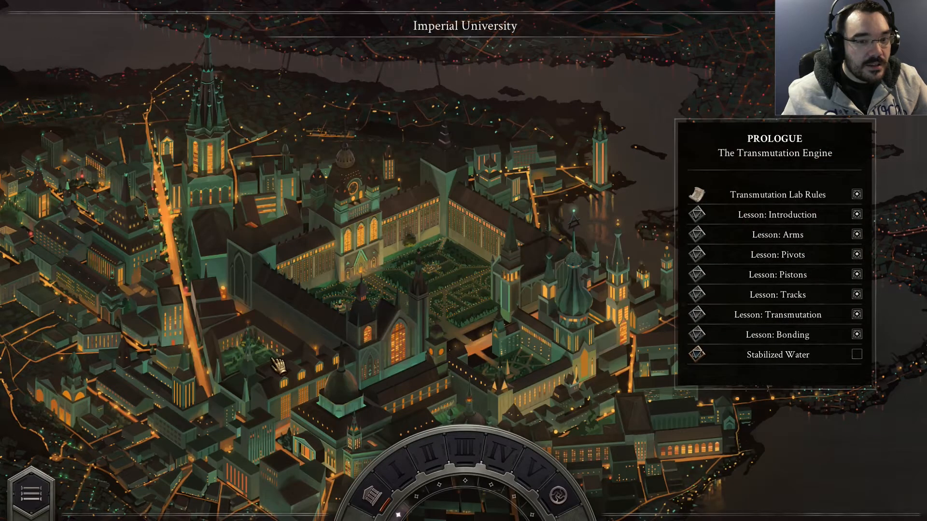